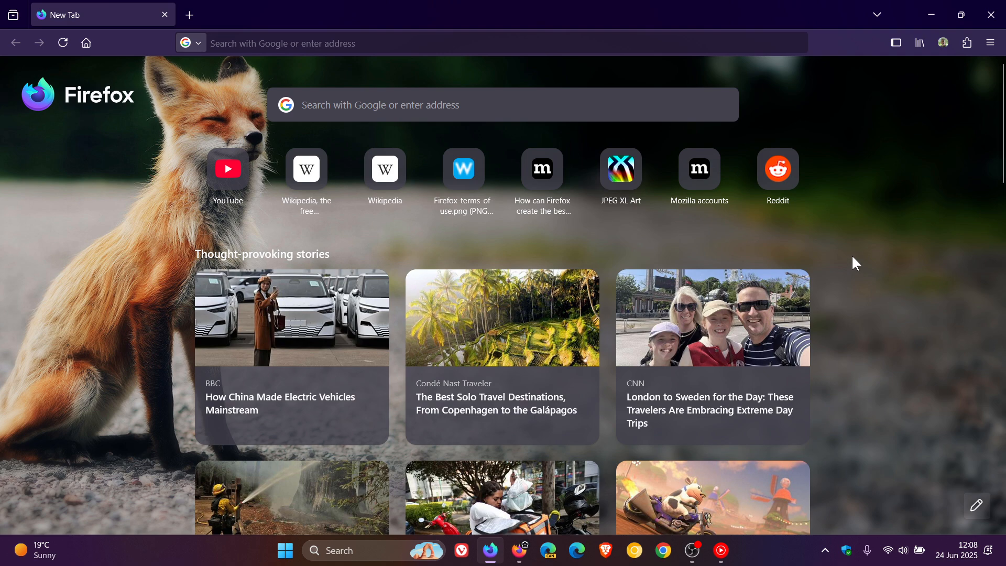
mouse_move(838, 268)
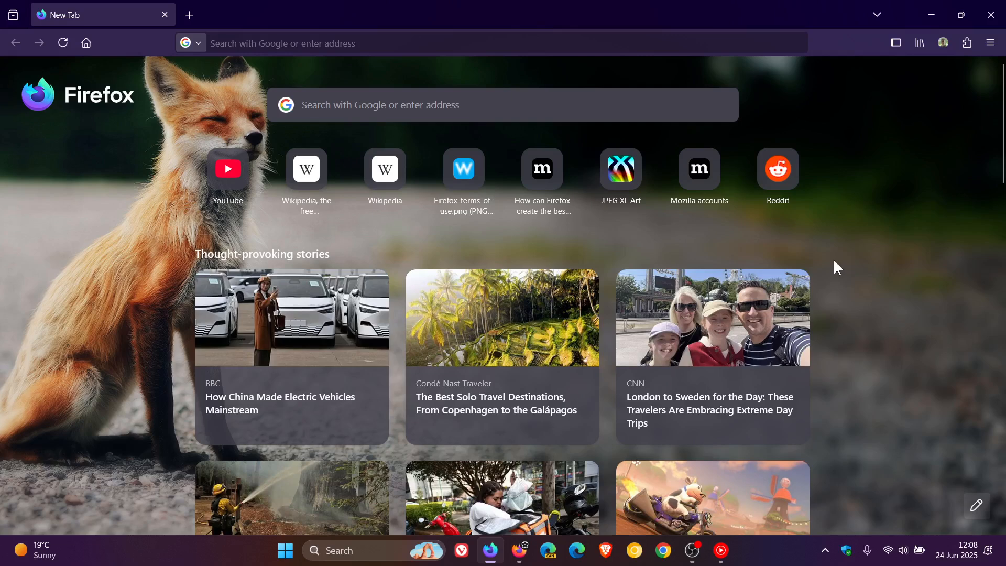
mouse_move(589, 17)
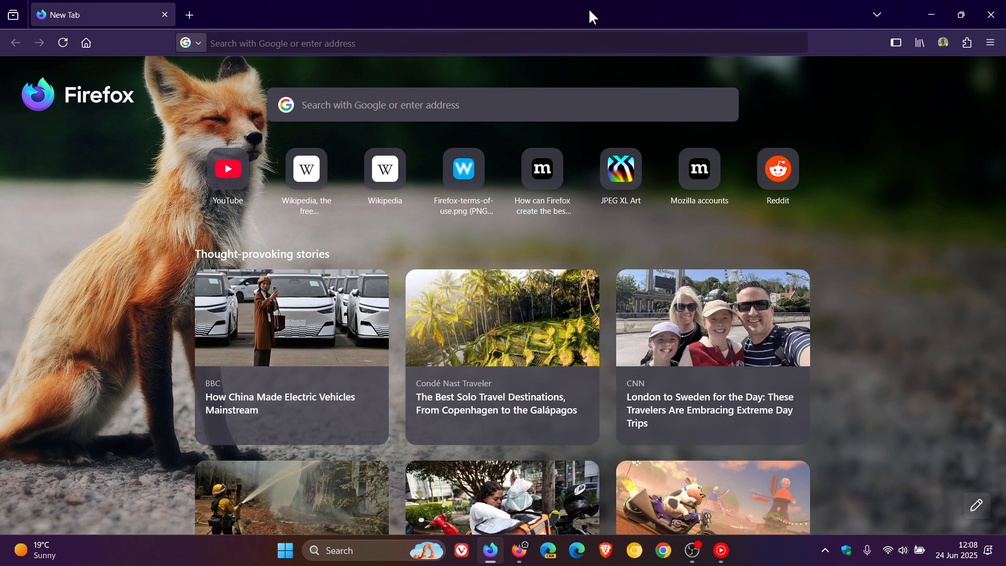
mouse_move(886, 196)
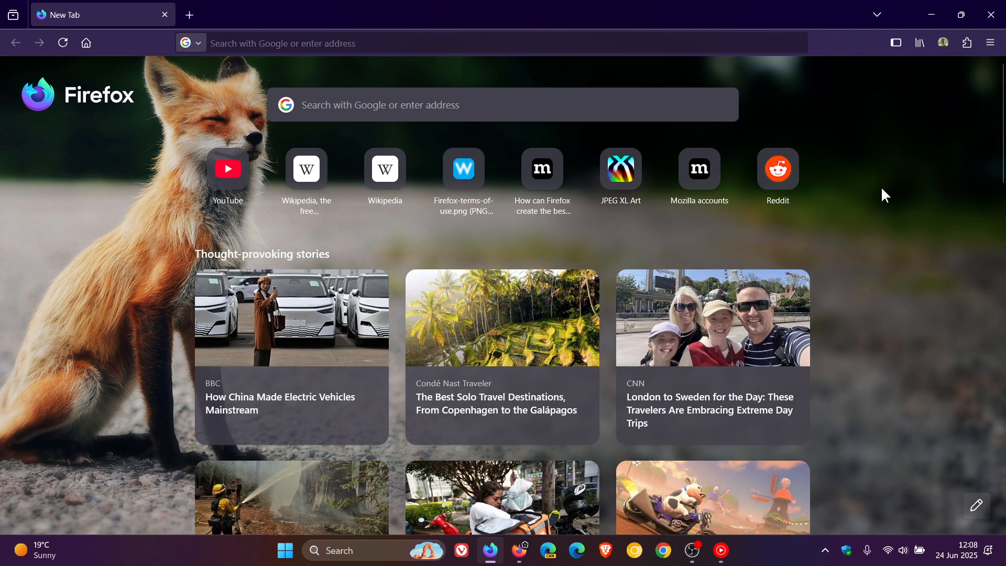
mouse_move(899, 247)
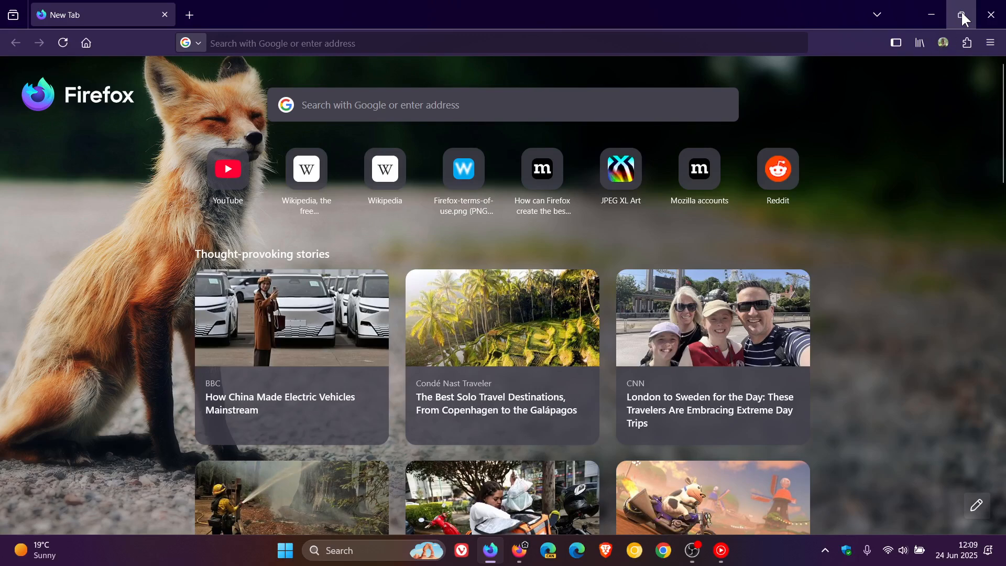
Restore and re-maximize the Nightly window, then show its translucent page context menu
click(961, 14)
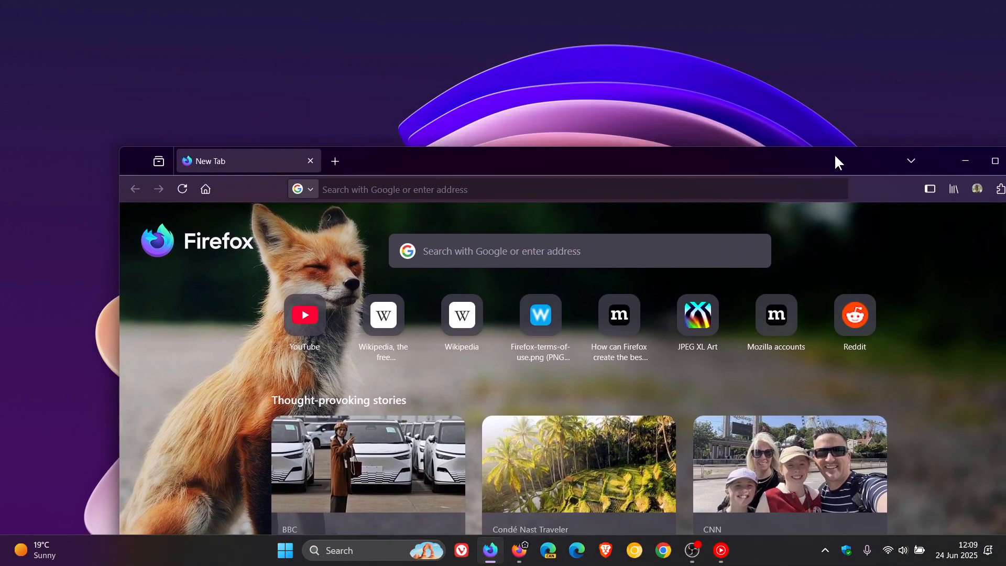
mouse_move(774, 158)
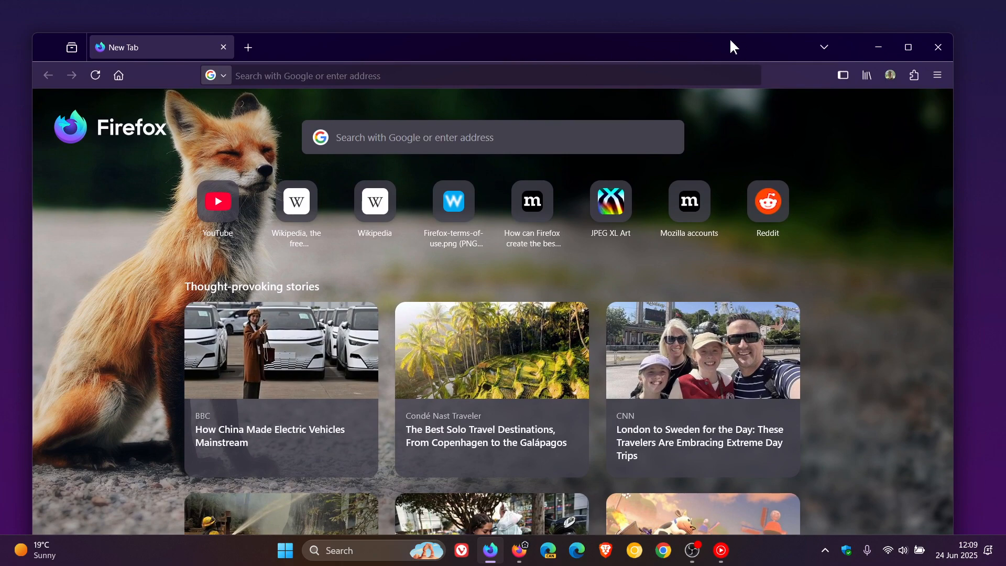
click(907, 46)
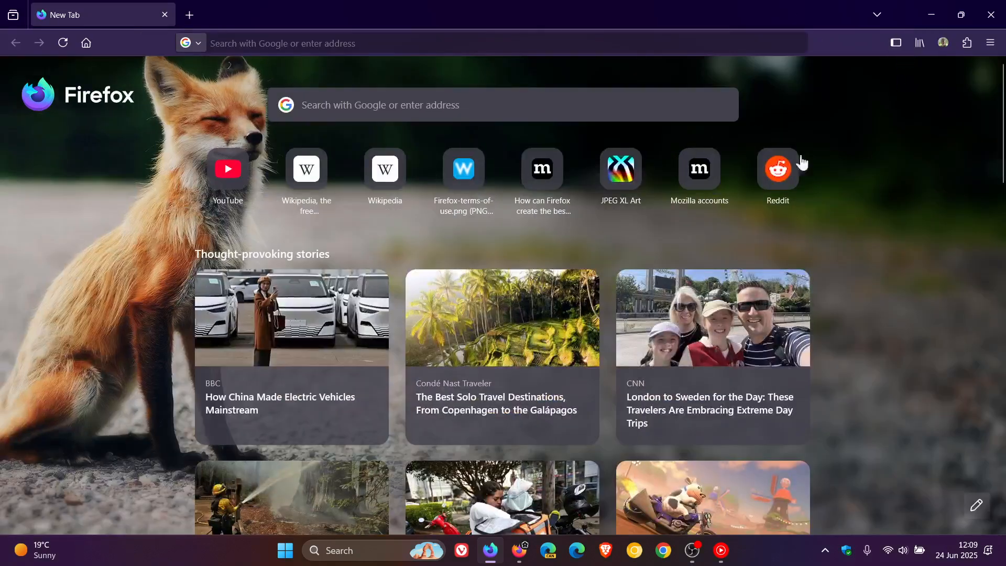
right_click(160, 161)
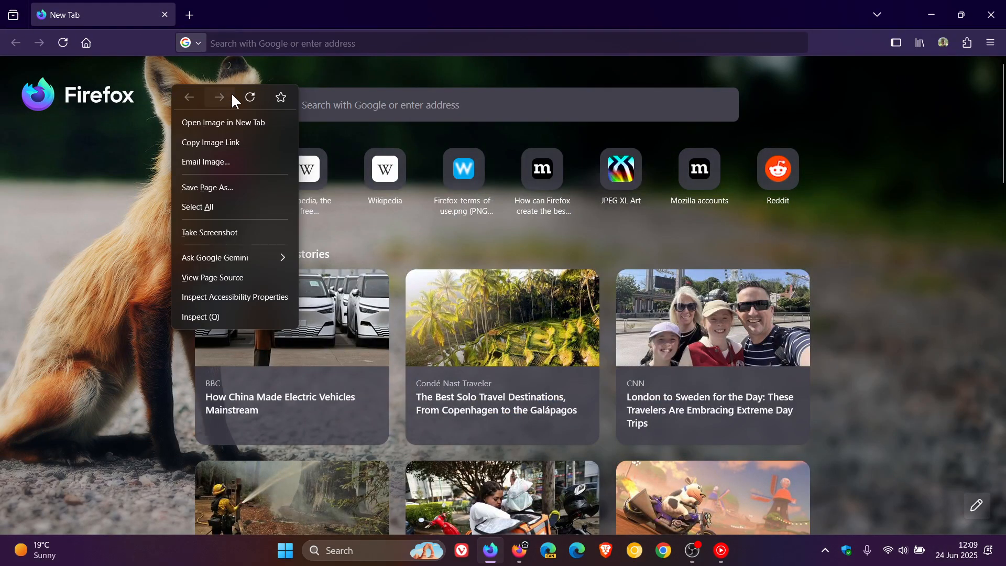
click(881, 334)
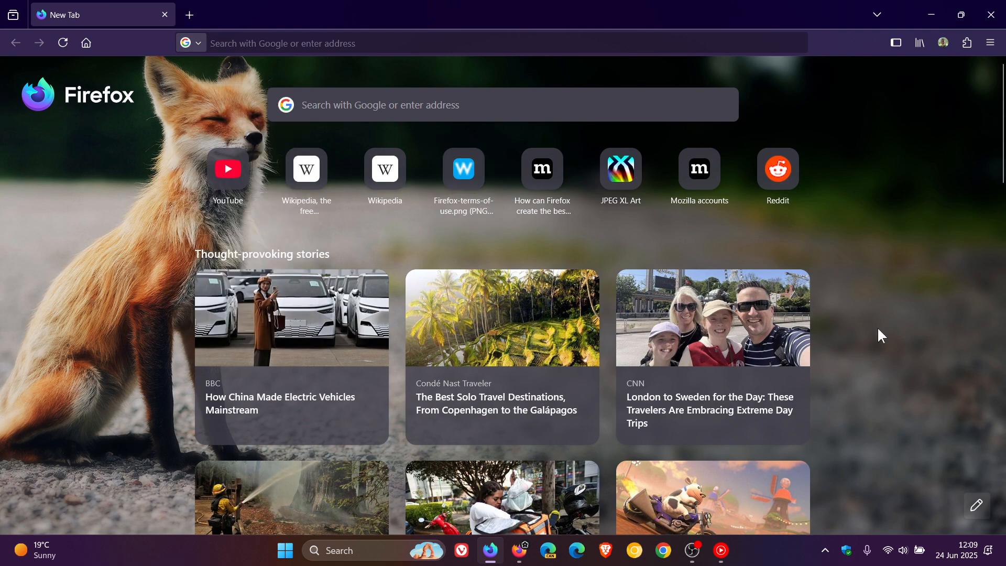
Compare against the stable Firefox window, then return to Nightly and reopen the context menu
click(978, 508)
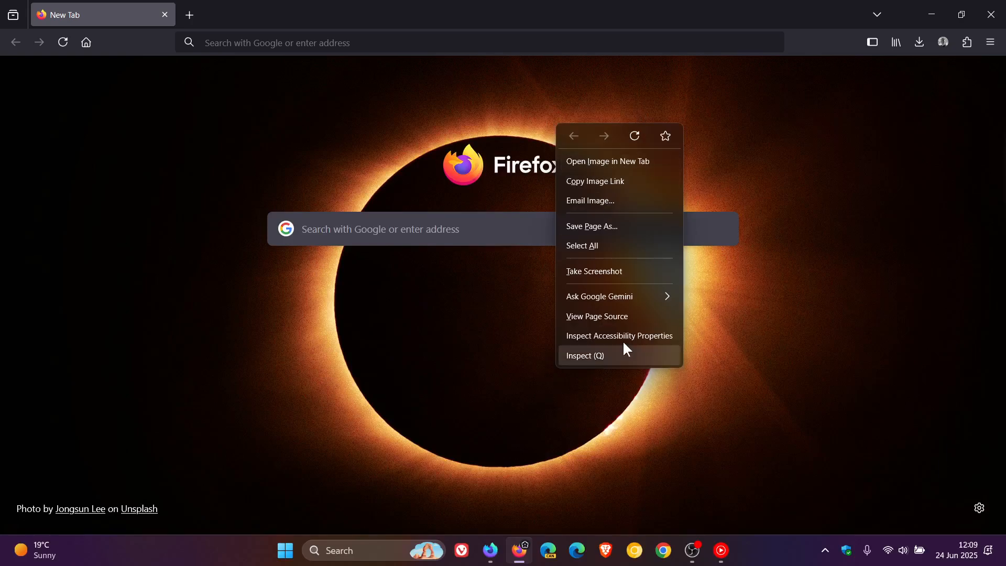
mouse_move(732, 310)
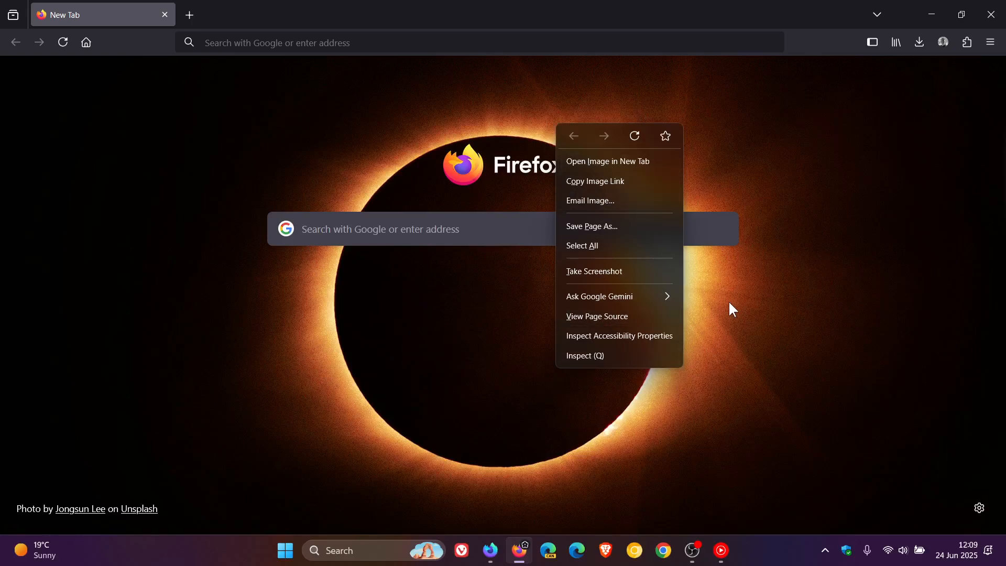
click(924, 203)
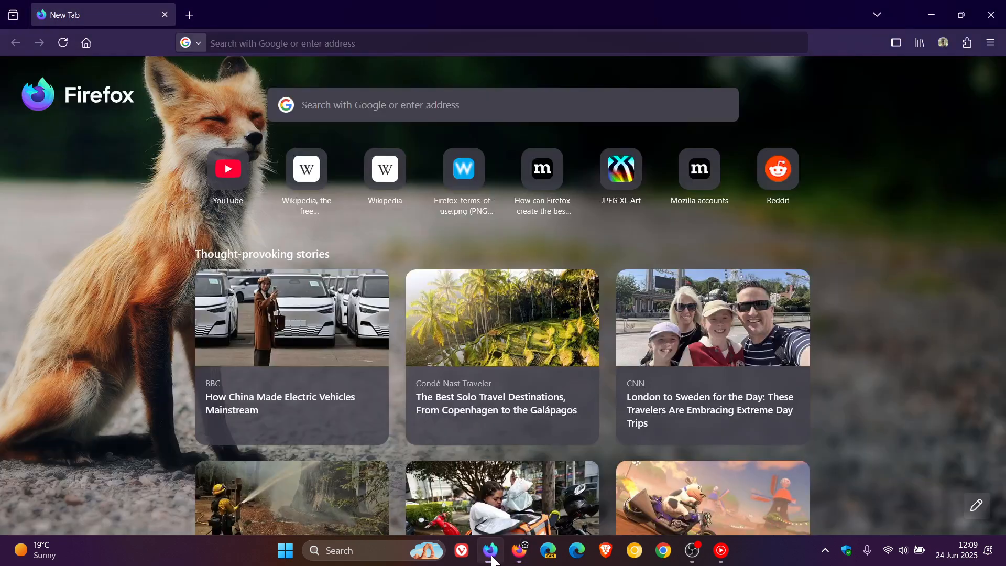
mouse_move(908, 263)
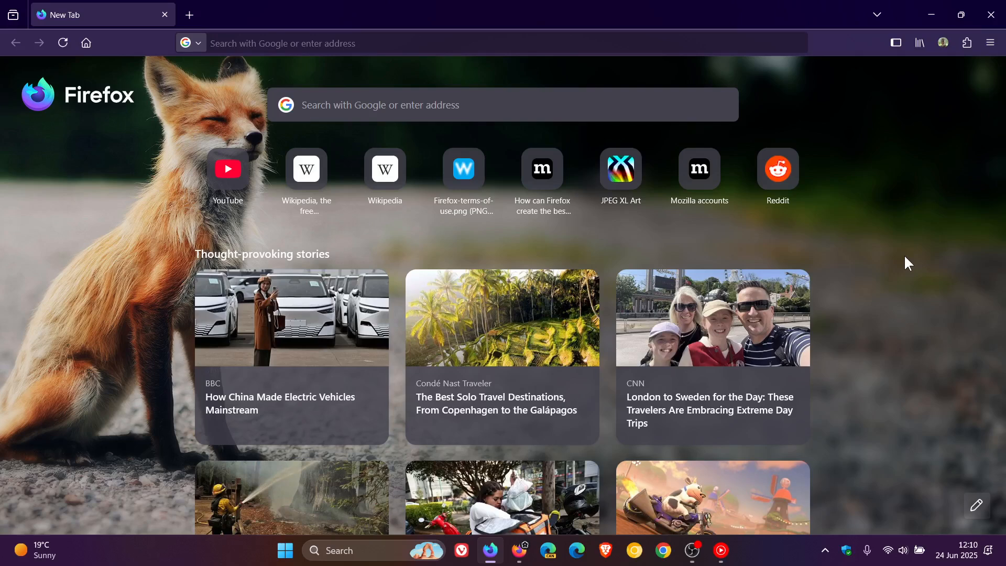
mouse_move(215, 92)
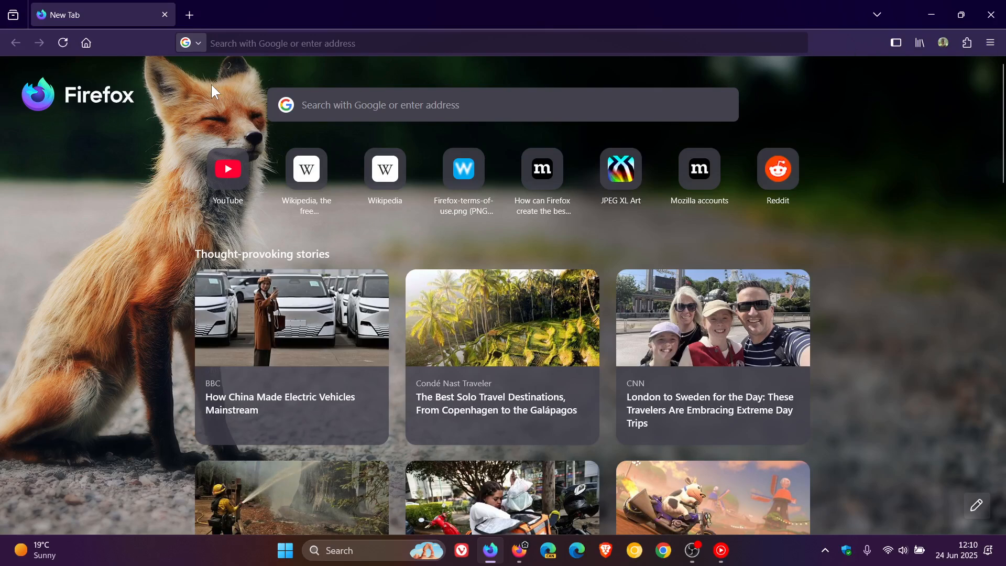
mouse_move(864, 46)
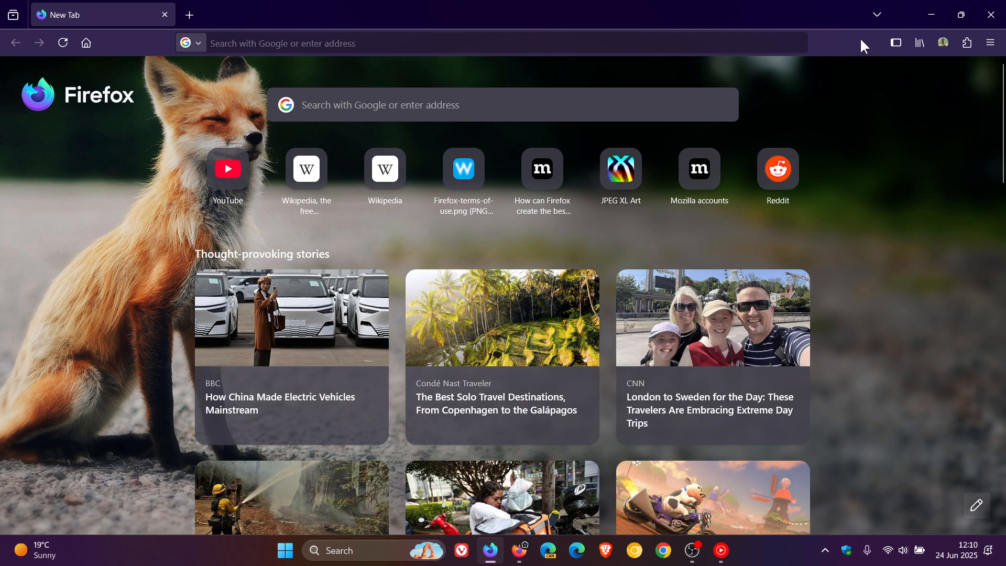
mouse_move(674, 19)
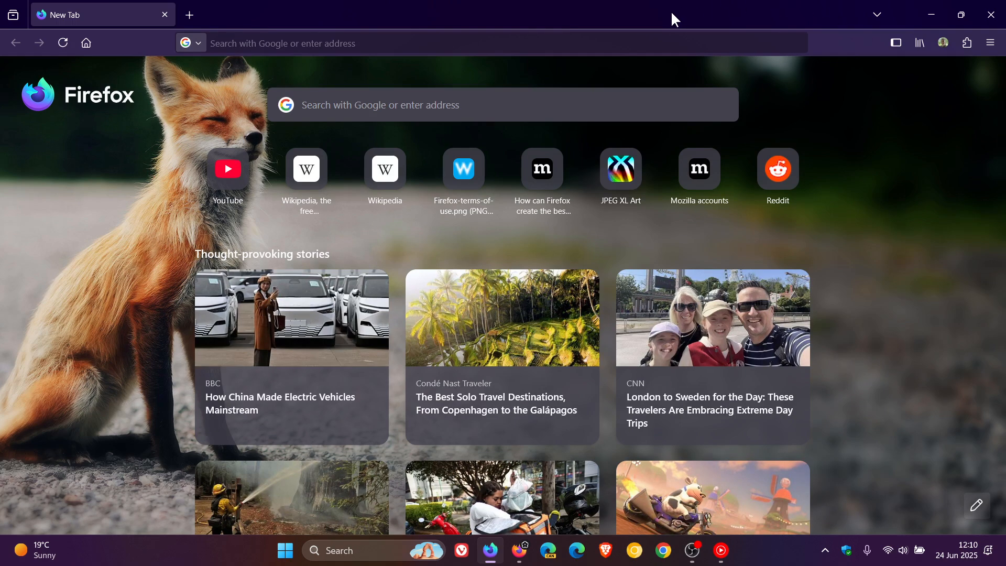
mouse_move(878, 99)
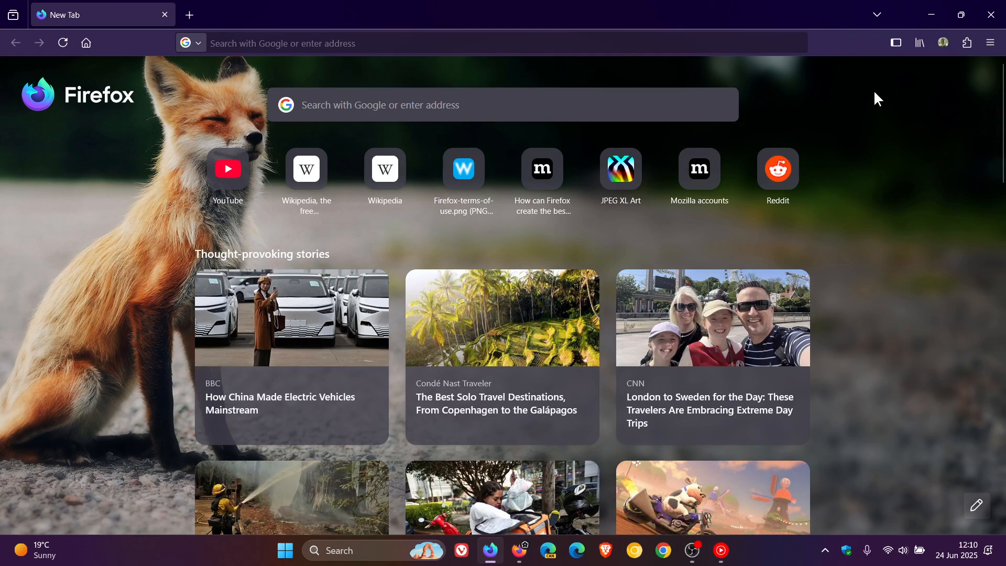
right_click(857, 140)
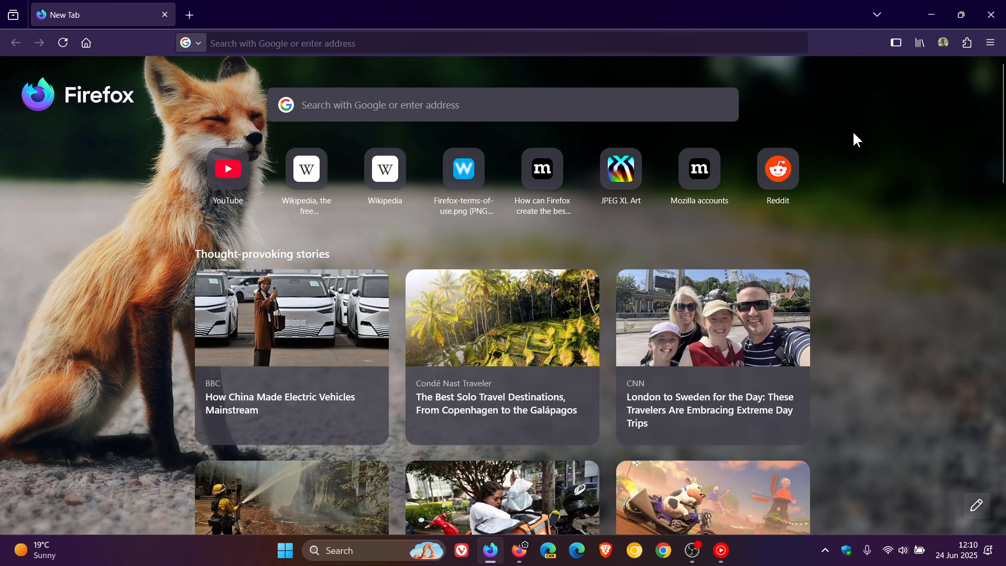
mouse_move(961, 14)
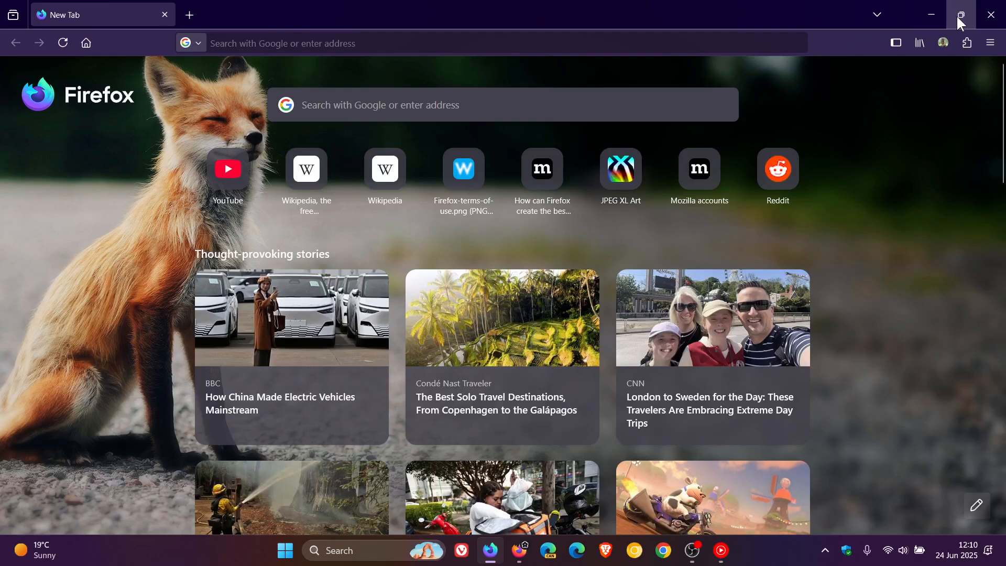
Restore down the Nightly window so it floats over the desktop wallpaper
click(960, 14)
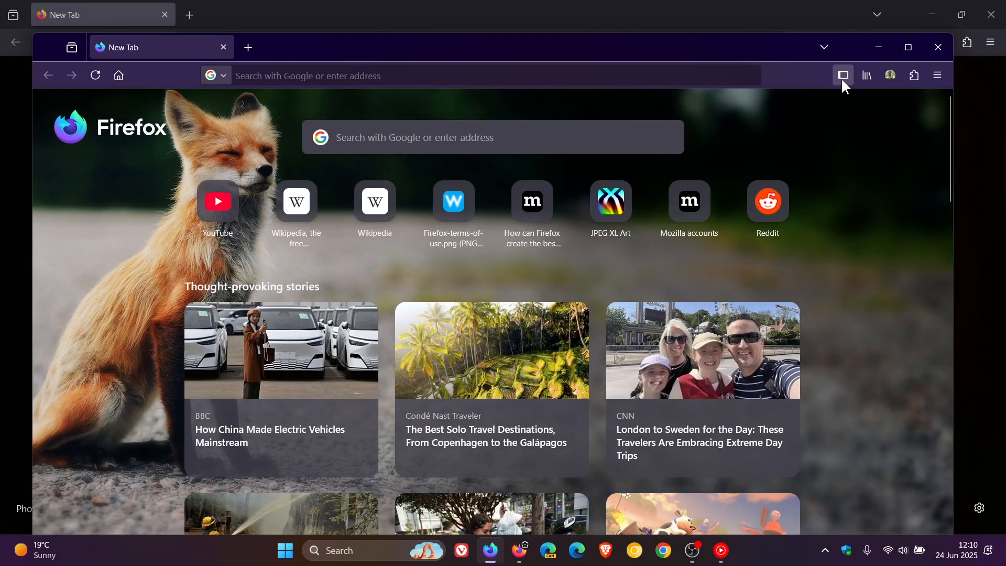
mouse_move(529, 105)
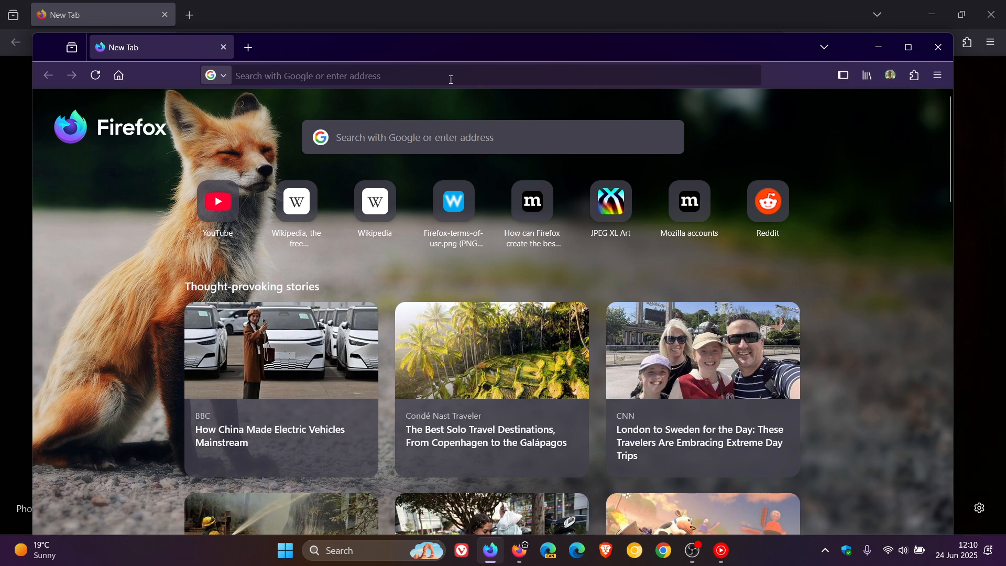
mouse_move(644, 107)
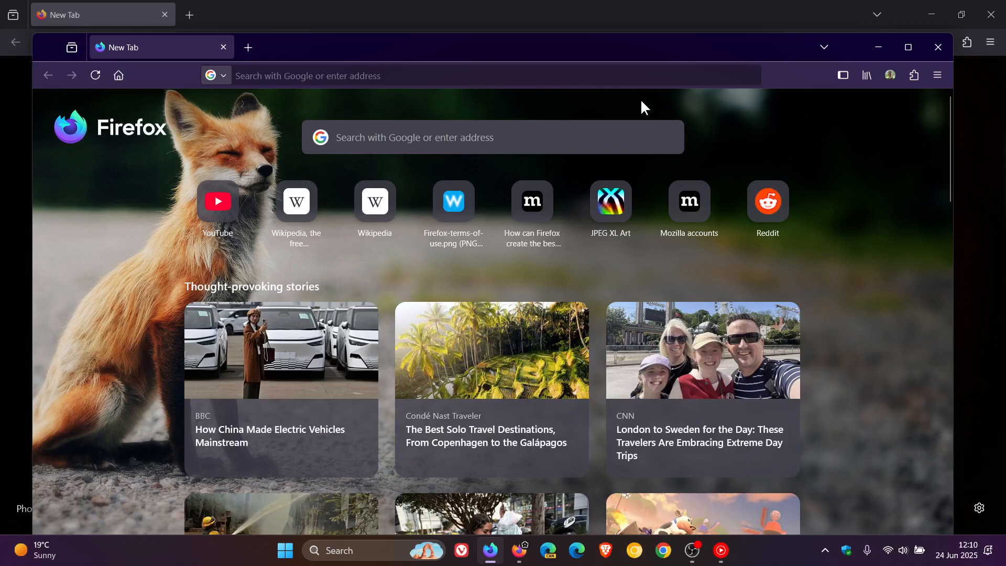
mouse_move(843, 75)
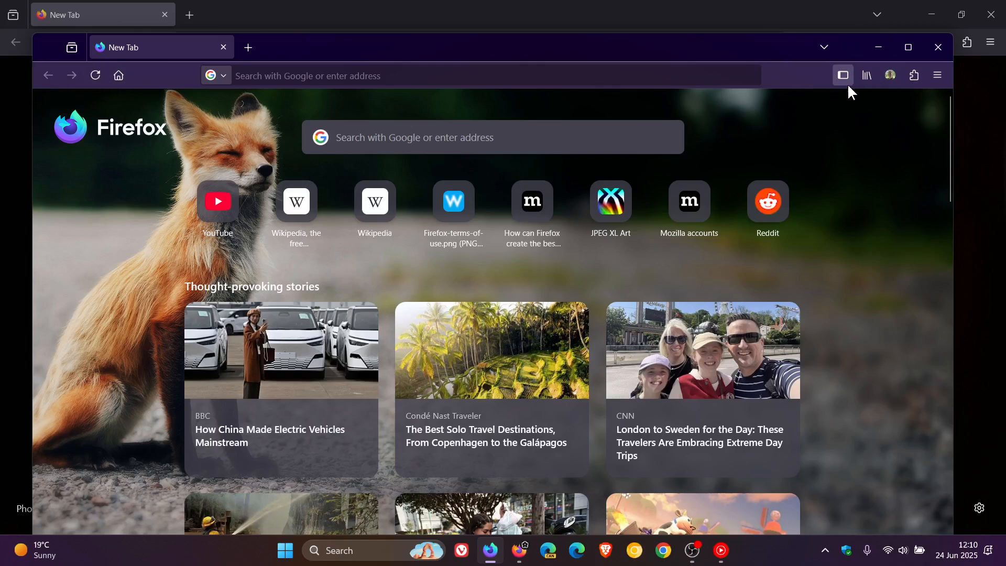
mouse_move(849, 163)
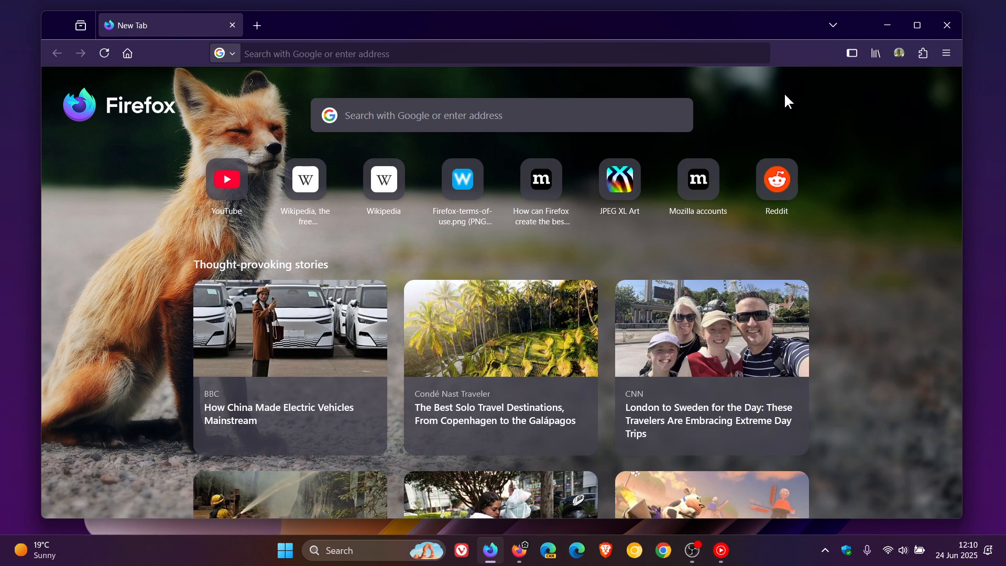
mouse_move(888, 25)
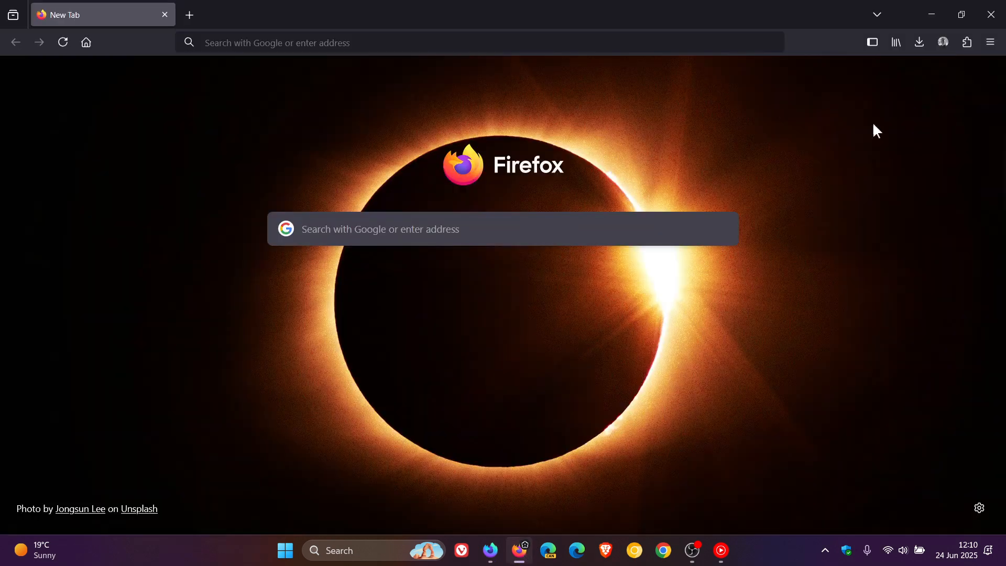
Minimize the stable Firefox window, leaving only the bare desktop visible
click(961, 14)
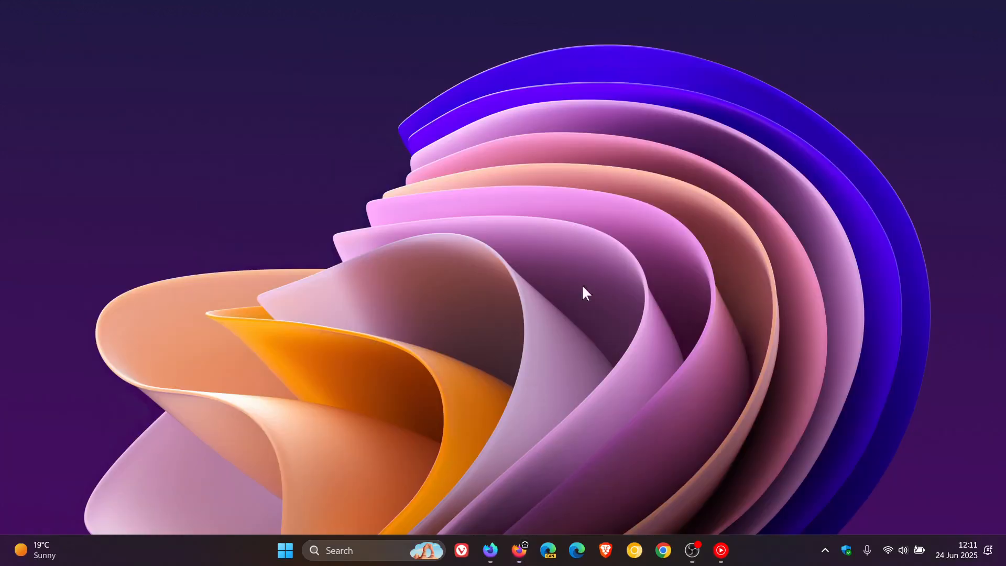
Restore the Firefox Nightly window from the taskbar icon
click(489, 550)
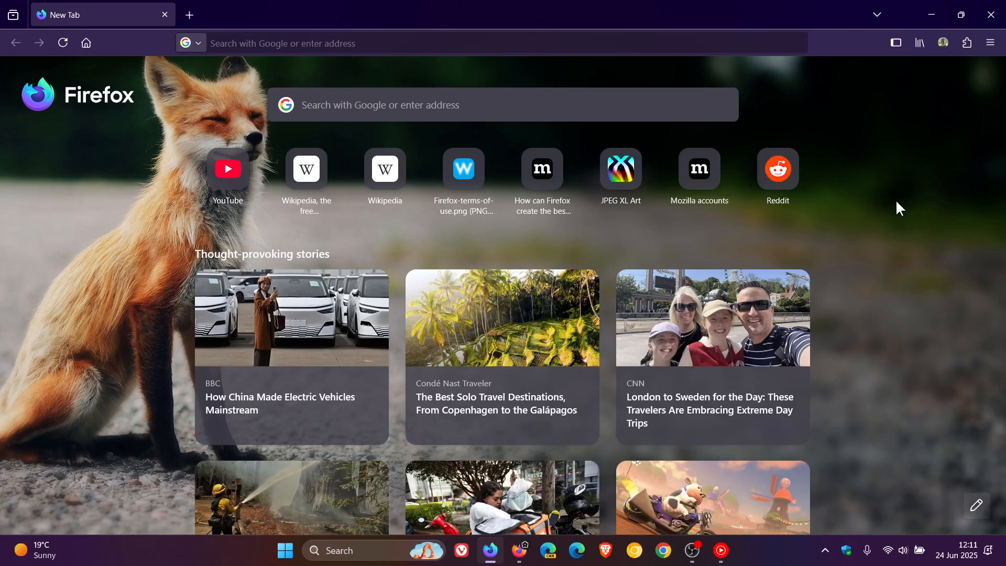
mouse_move(892, 193)
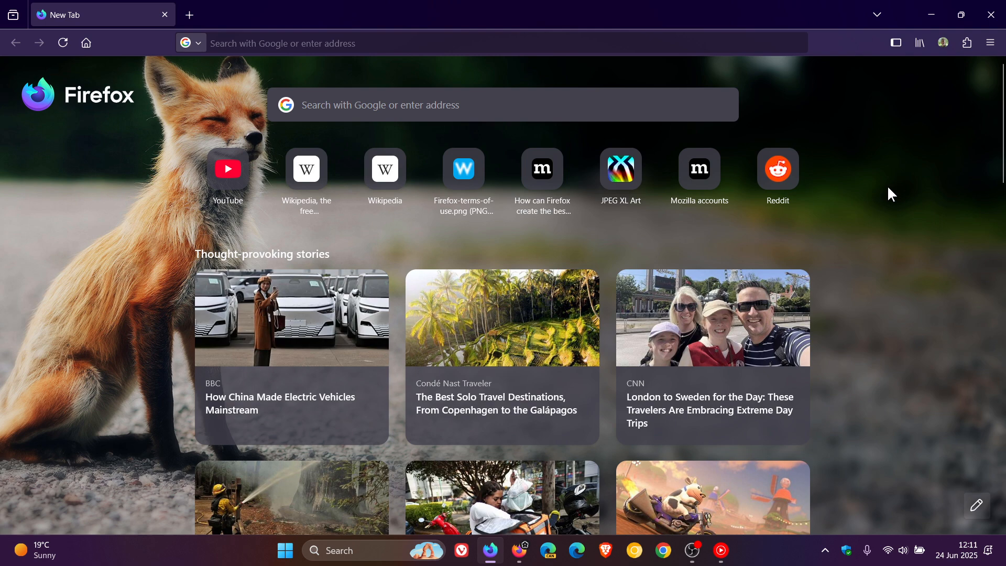
mouse_move(961, 14)
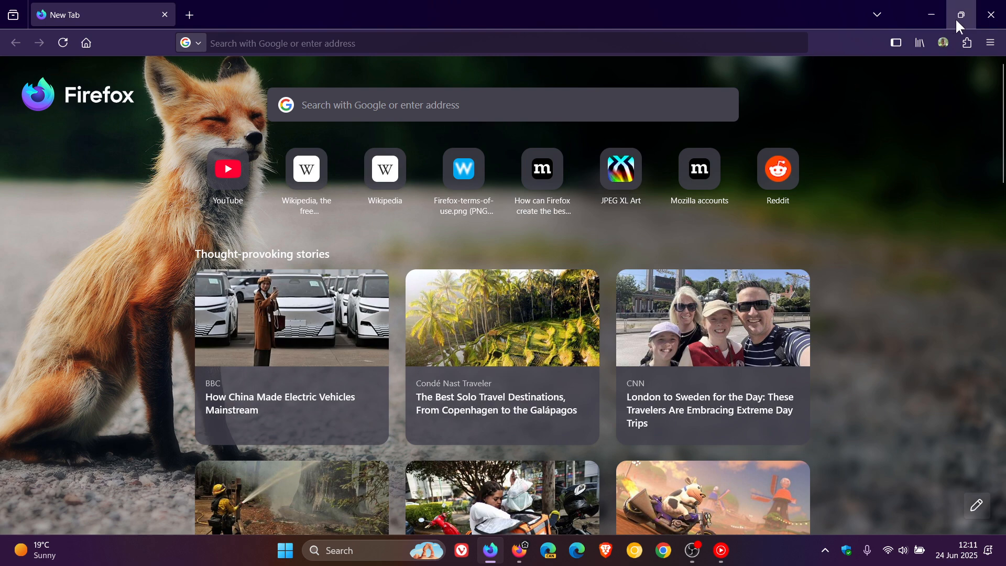
click(960, 14)
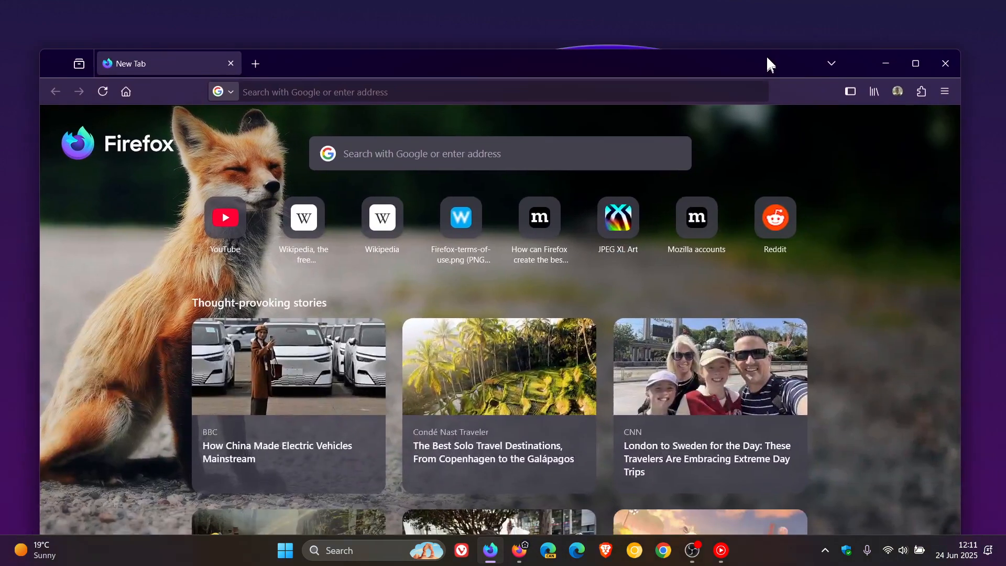
drag(449, 62, 456, 32)
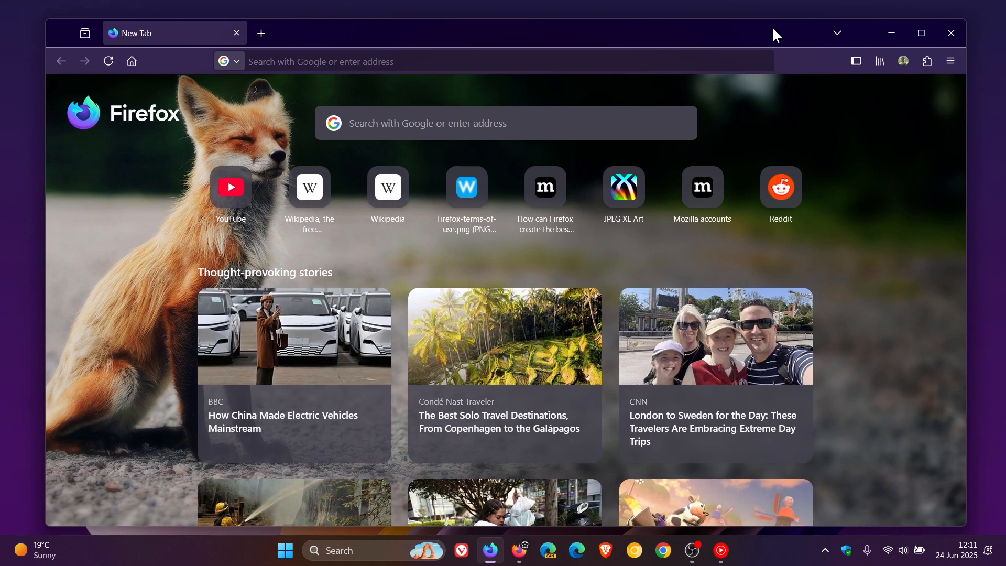
mouse_move(900, 239)
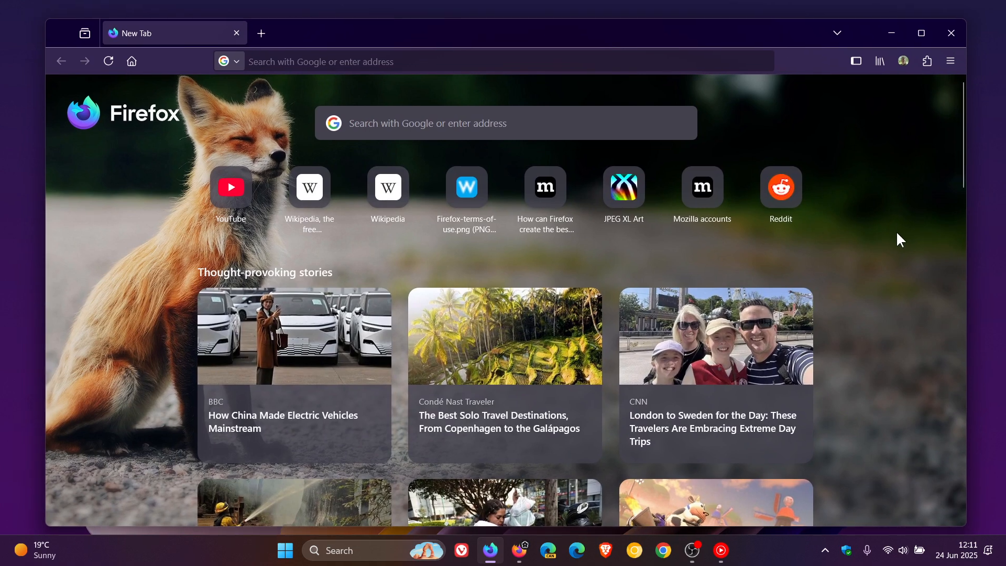
mouse_move(921, 32)
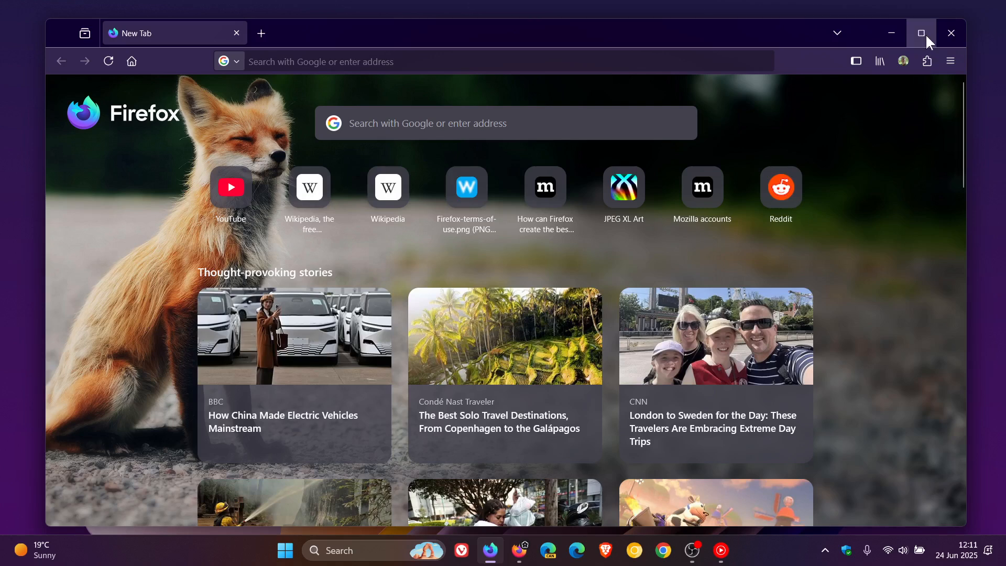
click(920, 33)
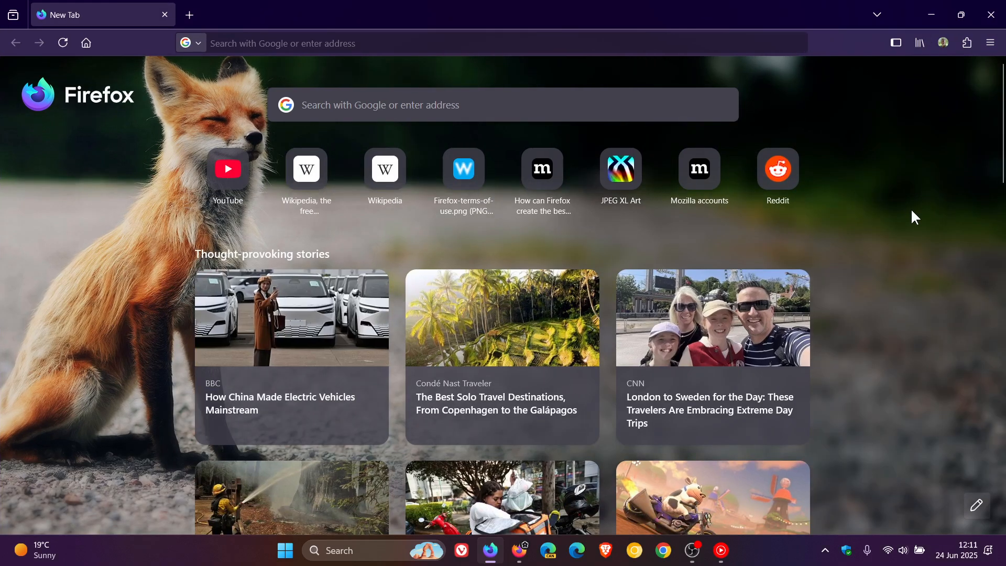